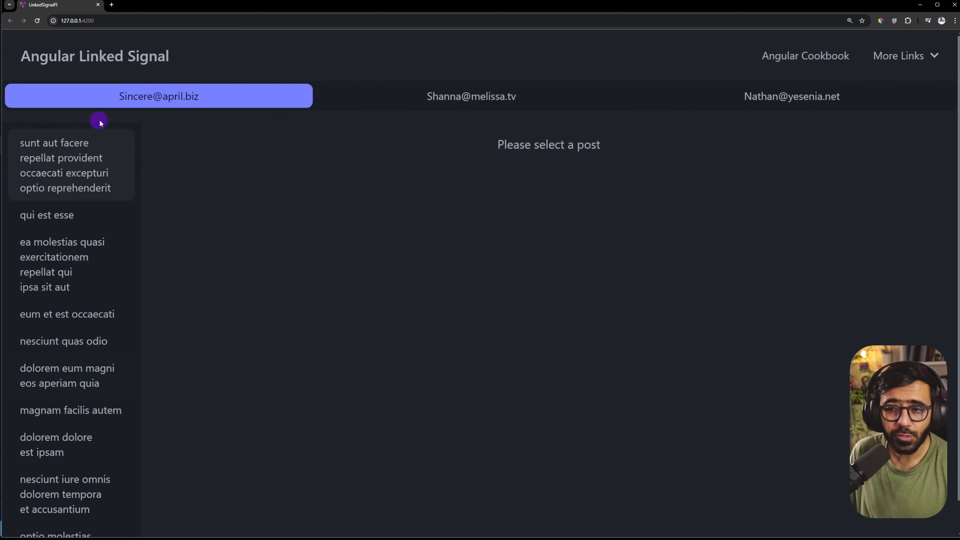
{"action": "mouse_move", "coordinate": [297, 159]}
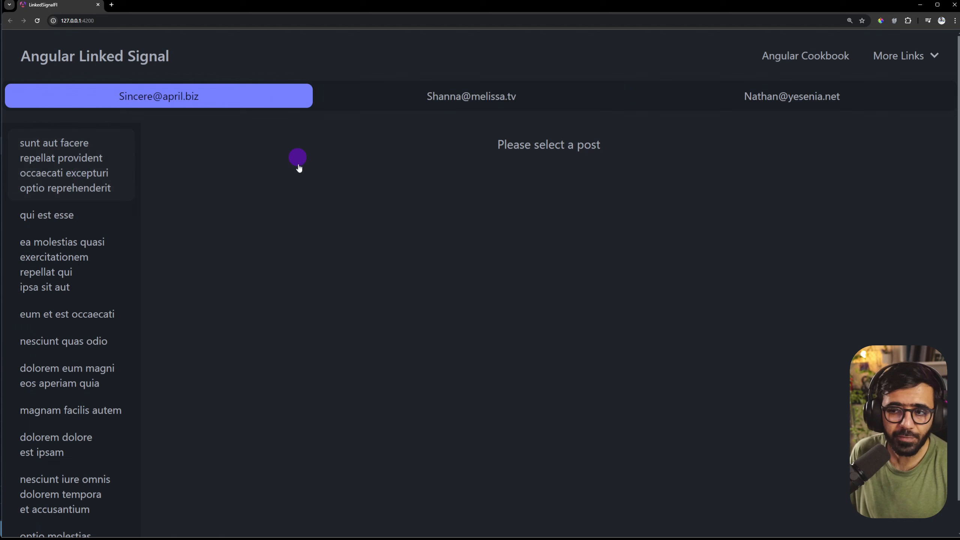
- Open the first, 'qui est esse' and 'ea molestias quasi' posts, highlighting body text
{"action": "left_click", "coordinate": [65, 165]}
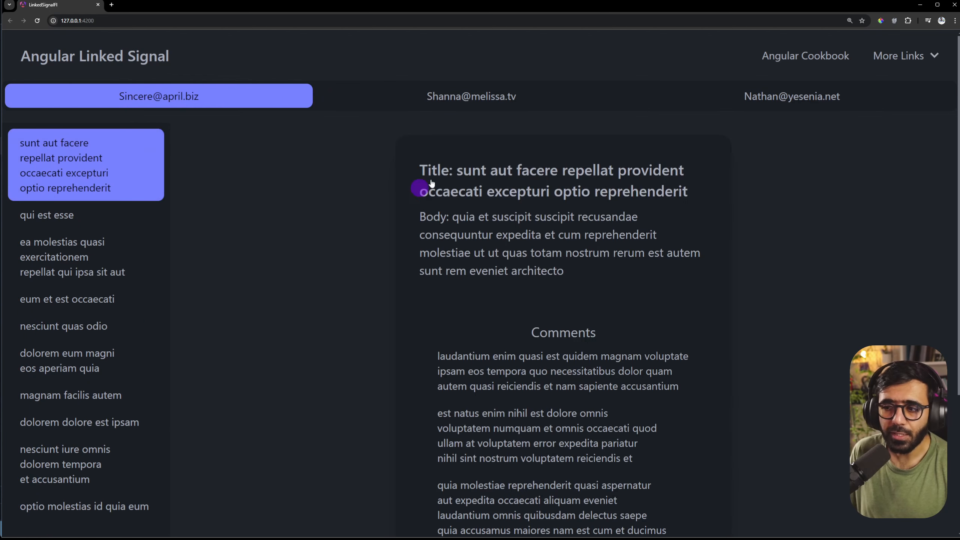
{"action": "left_click_drag", "start_coordinate": [455, 171], "coordinate": [563, 270]}
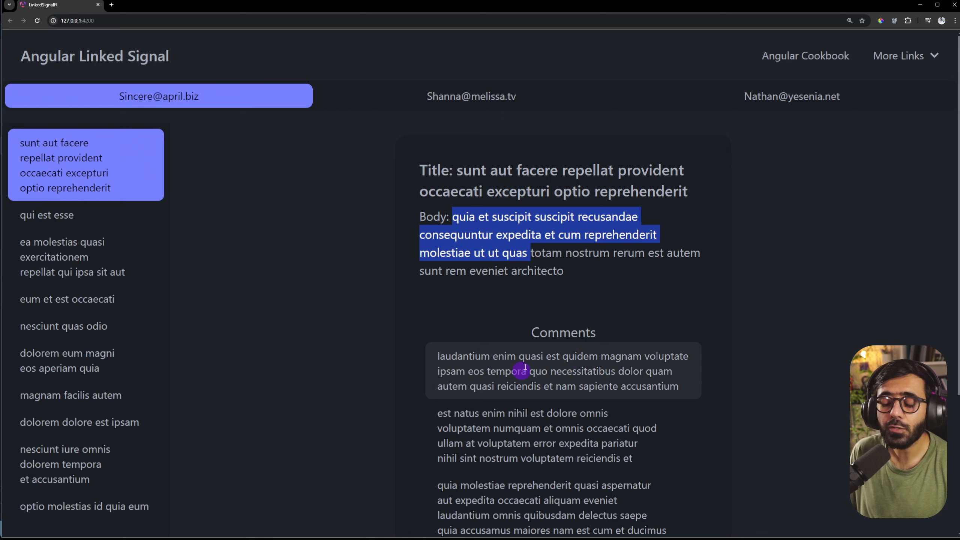
{"action": "left_click", "coordinate": [46, 214]}
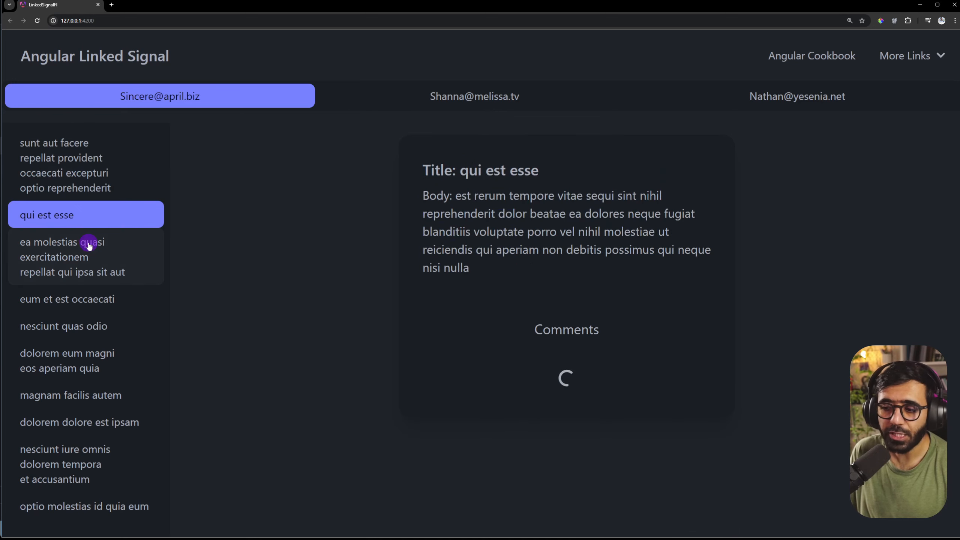
{"action": "left_click", "coordinate": [61, 257]}
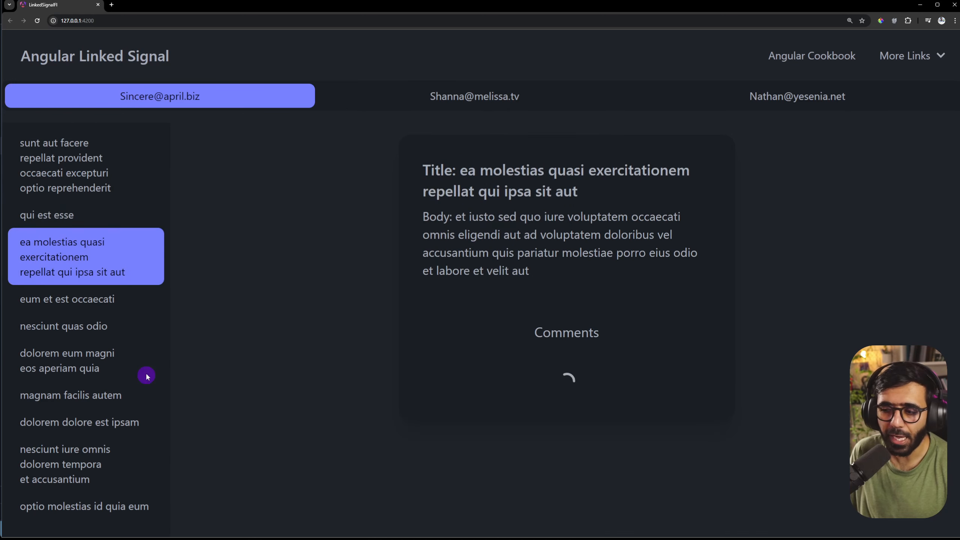
- Switch between the third, first and second user tabs, reopening the first post
{"action": "left_click", "coordinate": [790, 96]}
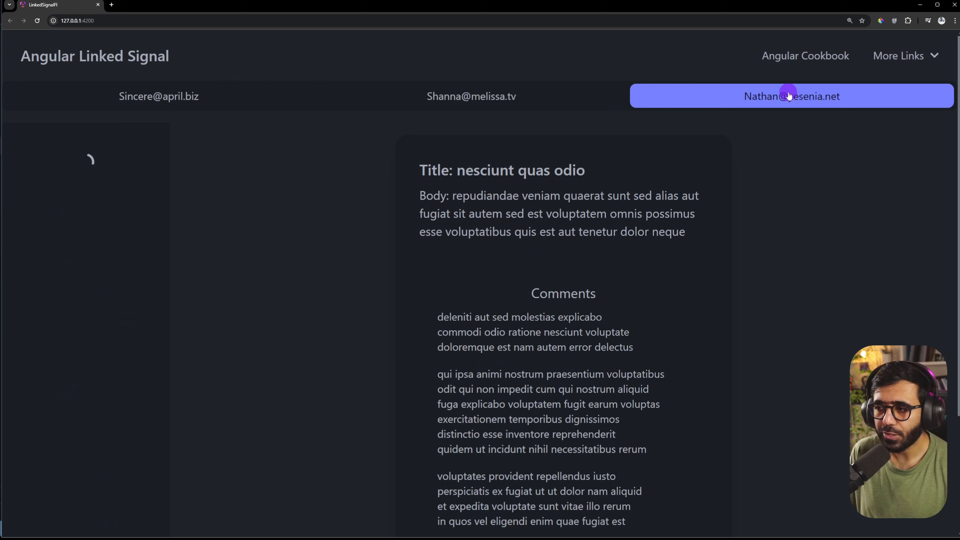
{"action": "left_click", "coordinate": [158, 96]}
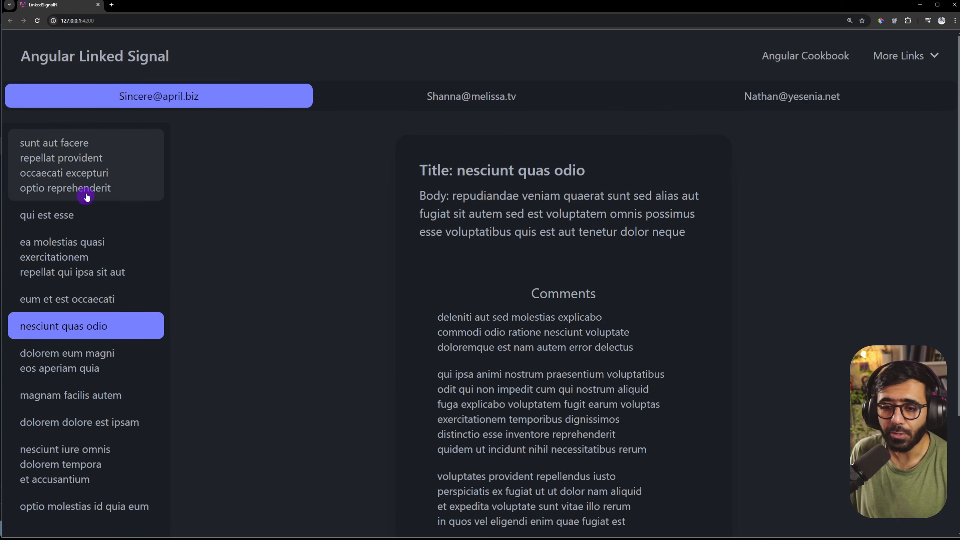
{"action": "left_click", "coordinate": [66, 166]}
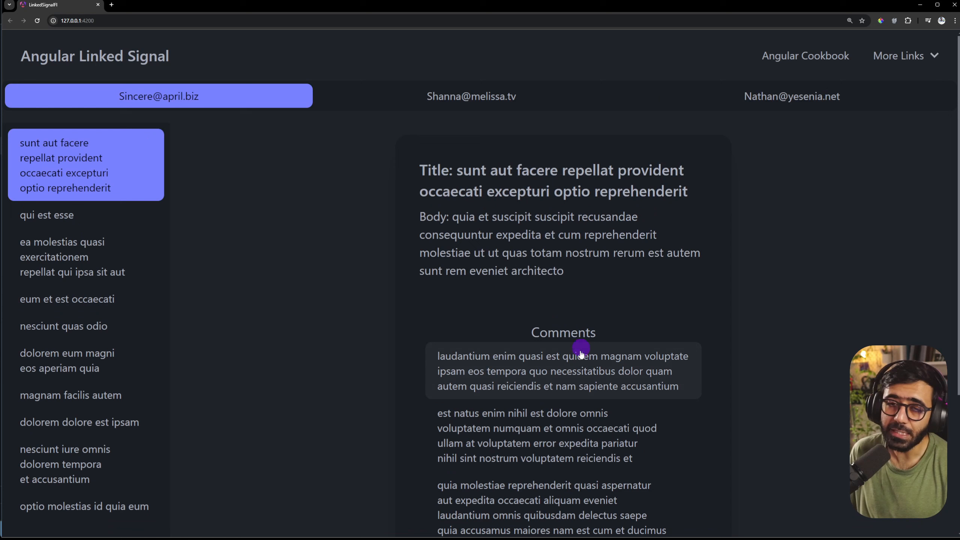
{"action": "mouse_move", "coordinate": [243, 231]}
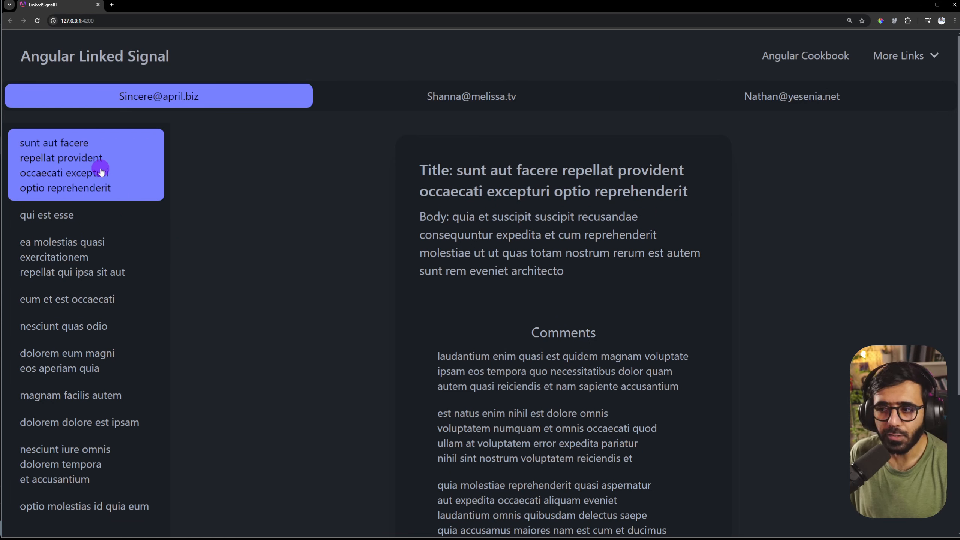
{"action": "left_click", "coordinate": [471, 96]}
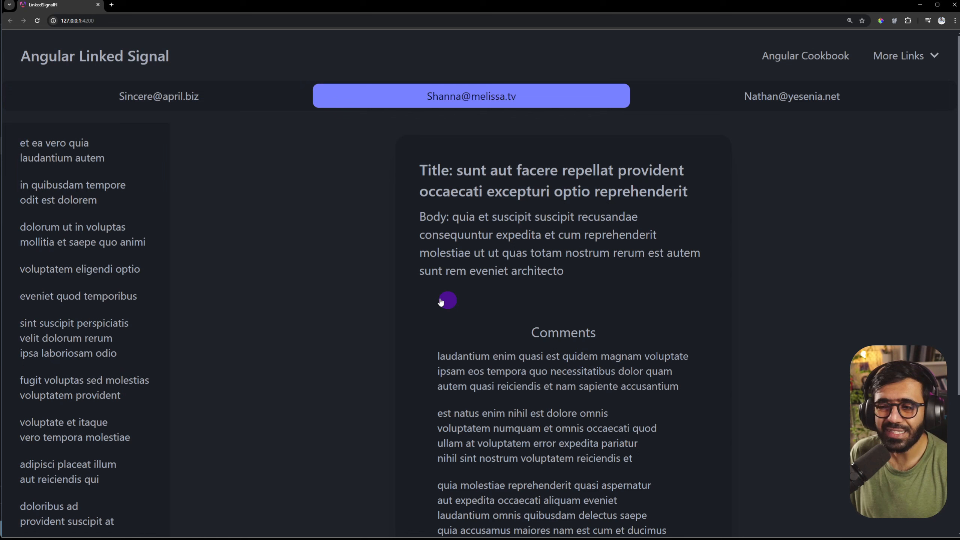
{"action": "mouse_move", "coordinate": [501, 252]}
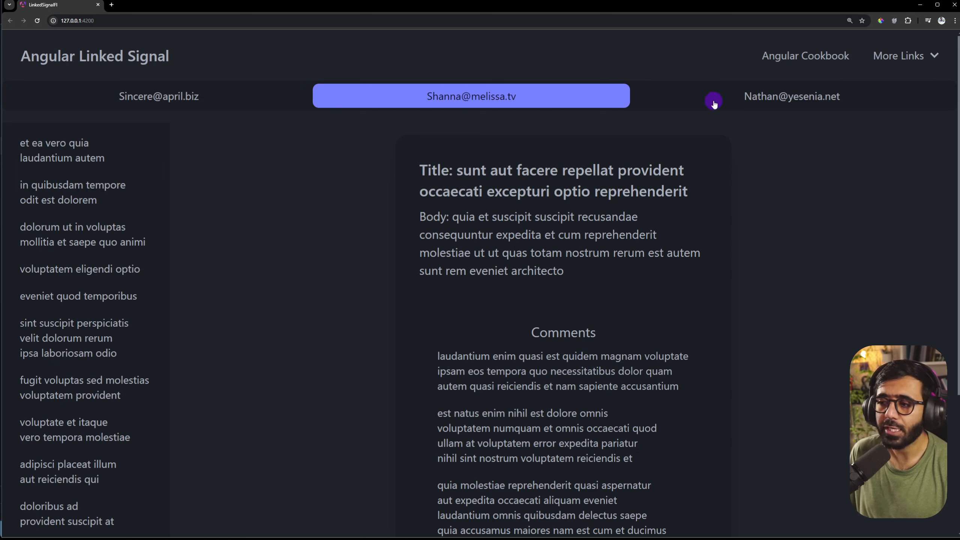
{"action": "left_click", "coordinate": [159, 96]}
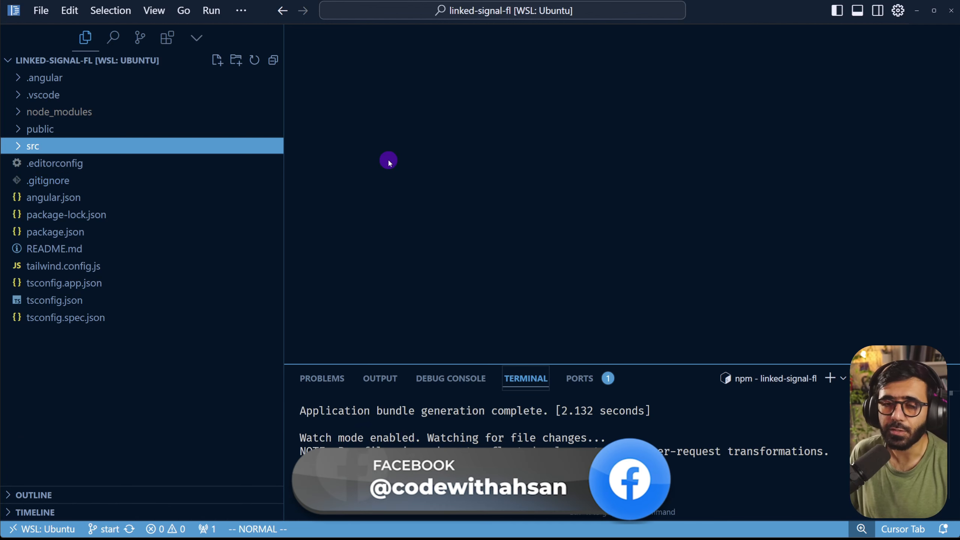
- Open app.component.ts from src/app and expand the components folder
{"action": "left_click", "coordinate": [32, 146]}
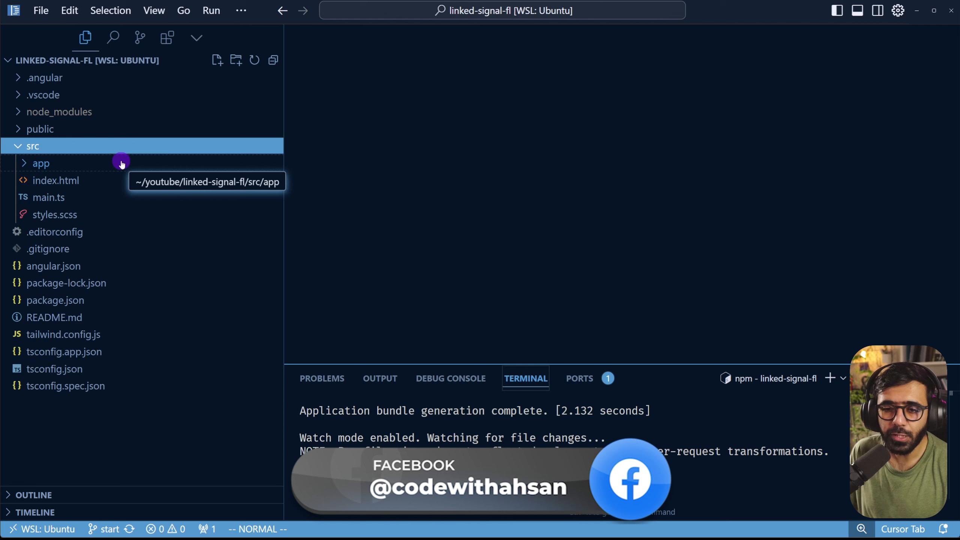
{"action": "left_click", "coordinate": [40, 162]}
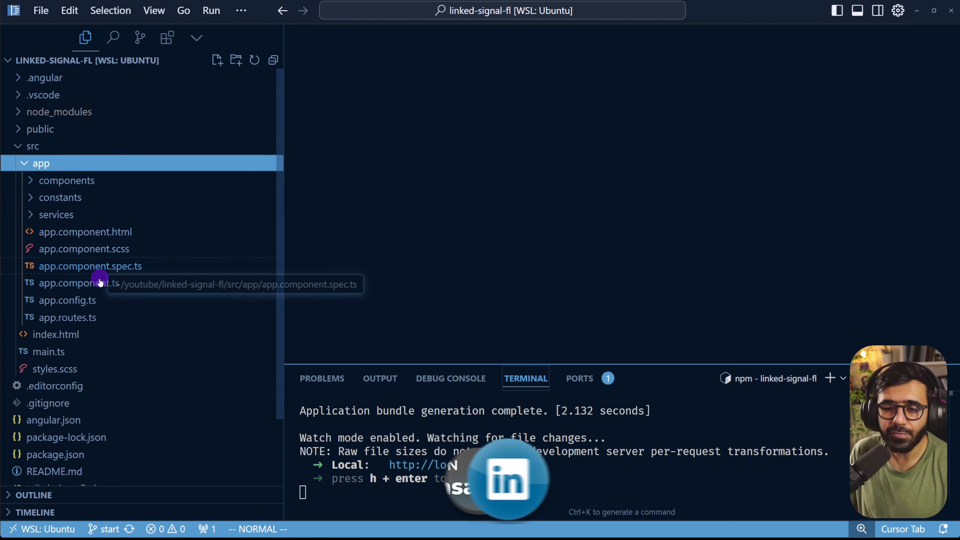
{"action": "left_click", "coordinate": [79, 282]}
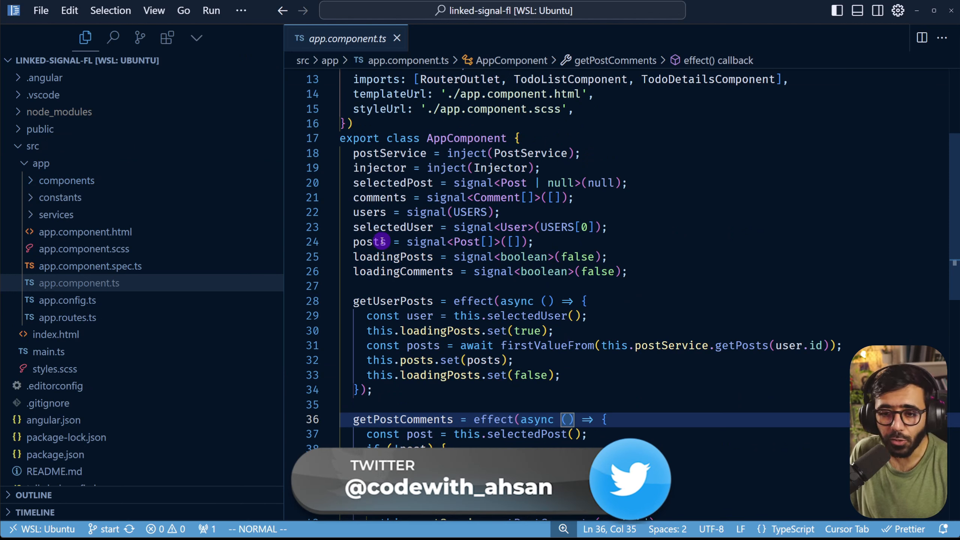
{"action": "left_click", "coordinate": [67, 179]}
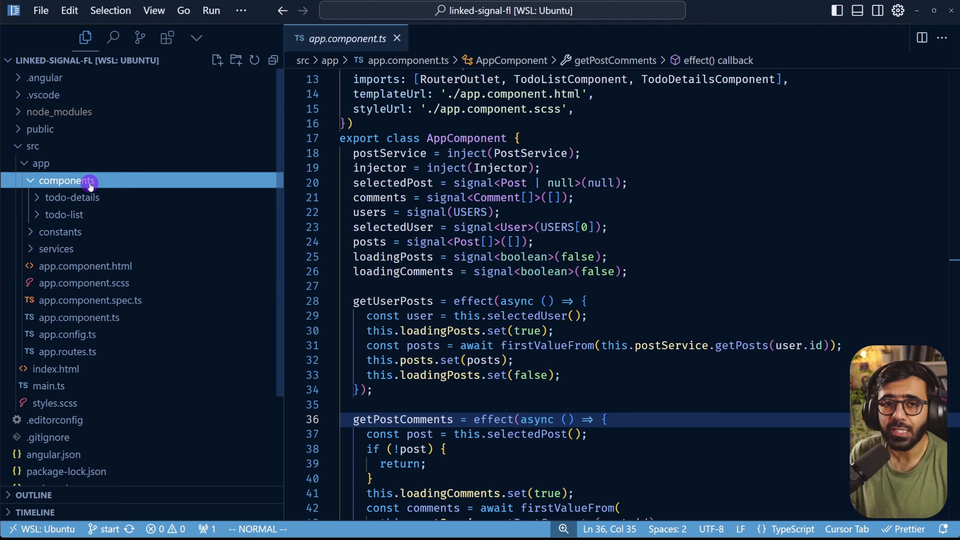
{"action": "mouse_move", "coordinate": [151, 164]}
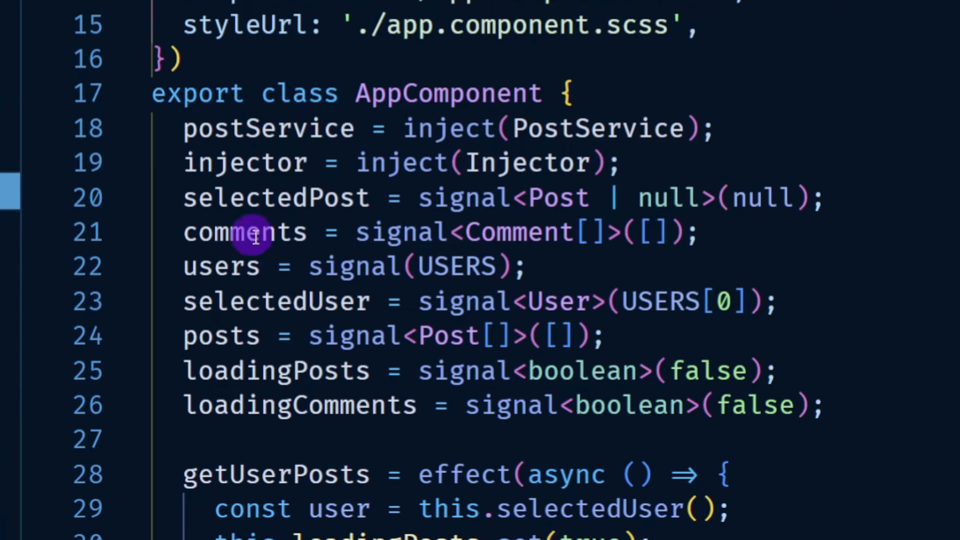
- Preview users.ts from the constants folder, then return to app.component.ts
{"action": "left_click", "coordinate": [456, 266]}
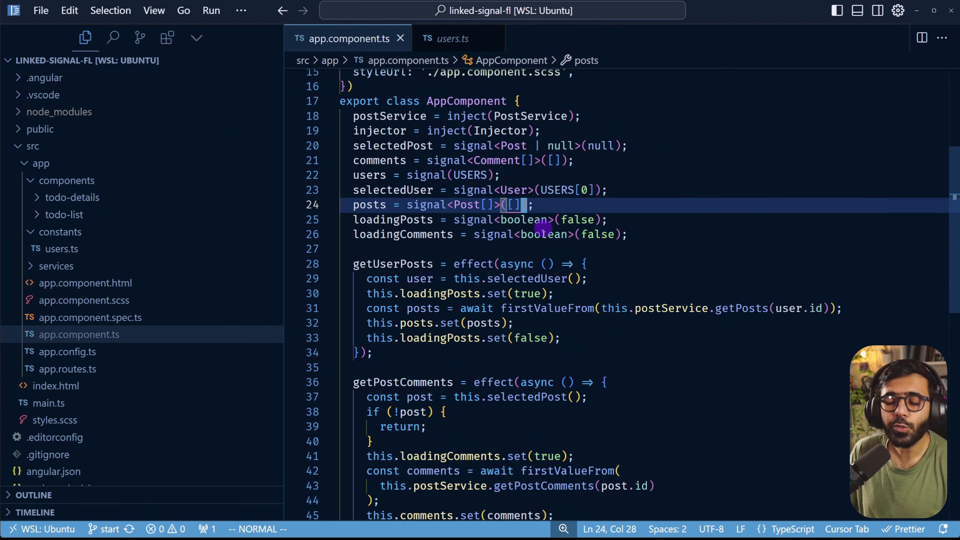
{"action": "mouse_move", "coordinate": [431, 271]}
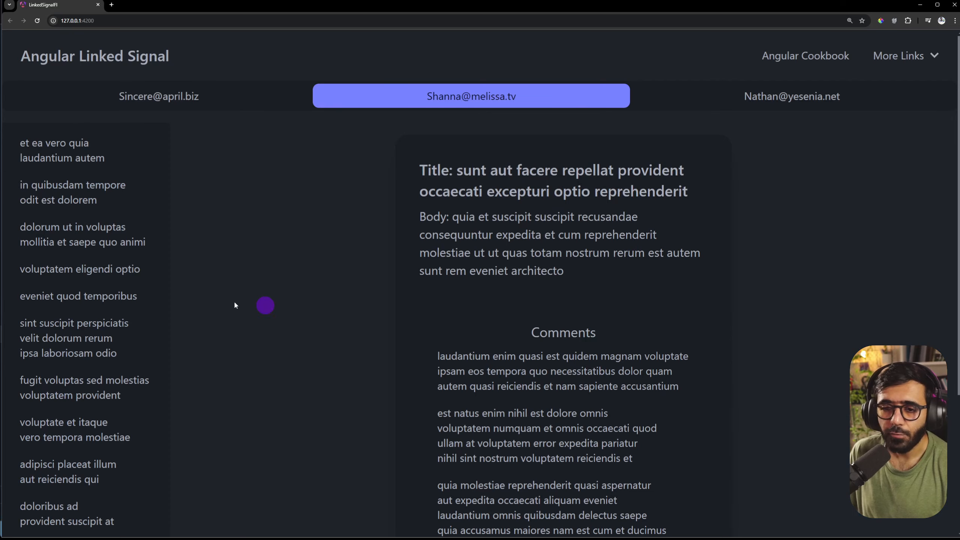
{"action": "left_click", "coordinate": [74, 337]}
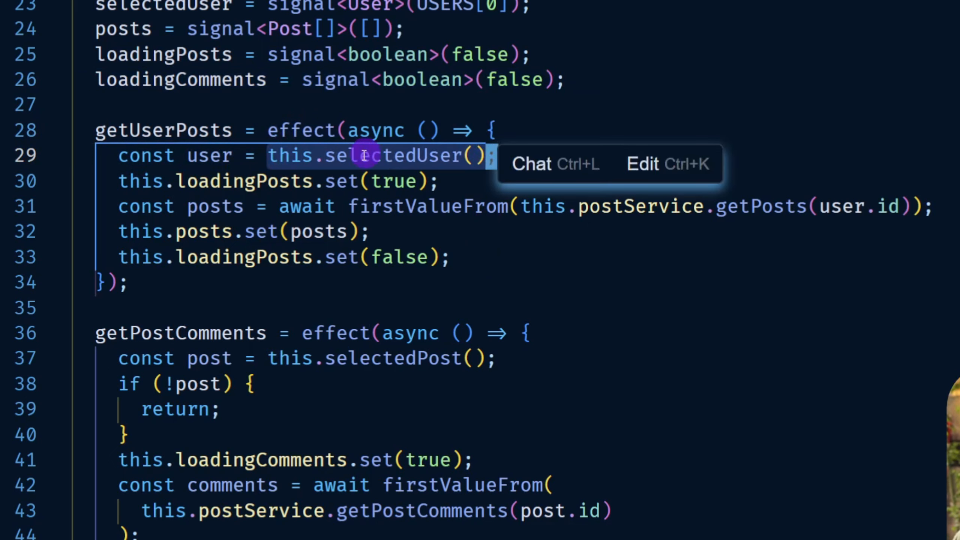
{"action": "mouse_move", "coordinate": [627, 105]}
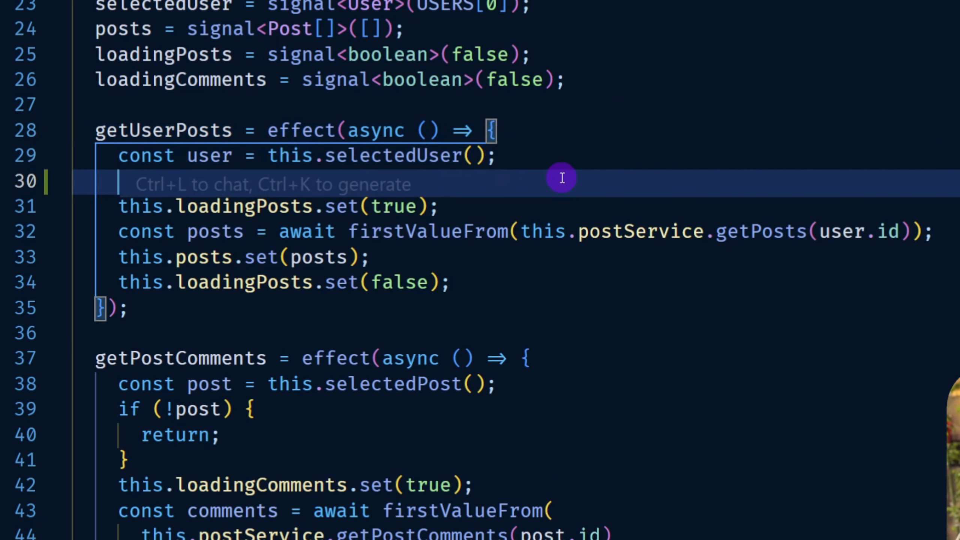
- Add this.selectedPost.set(null); after reading selectedUser in getUserPosts
{"action": "type", "text": "this.selectedPost."}
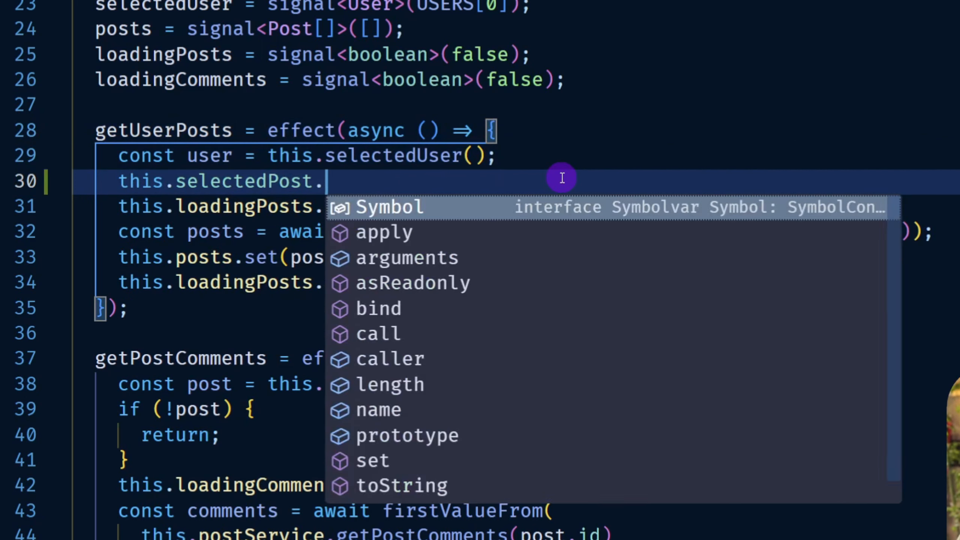
{"action": "type", "text": "set(null);"}
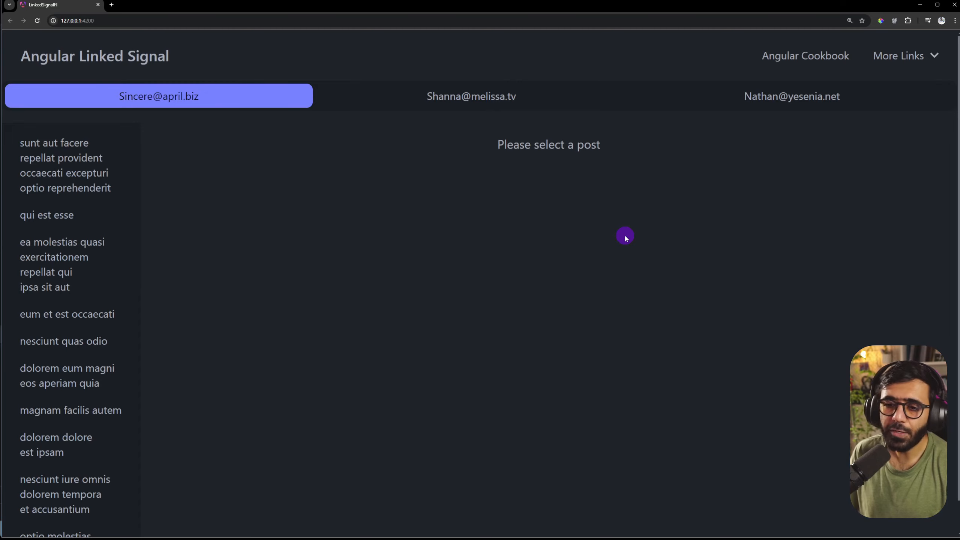
- Open the first post, then switch to the second user's tab to test the reset
{"action": "left_click", "coordinate": [63, 166]}
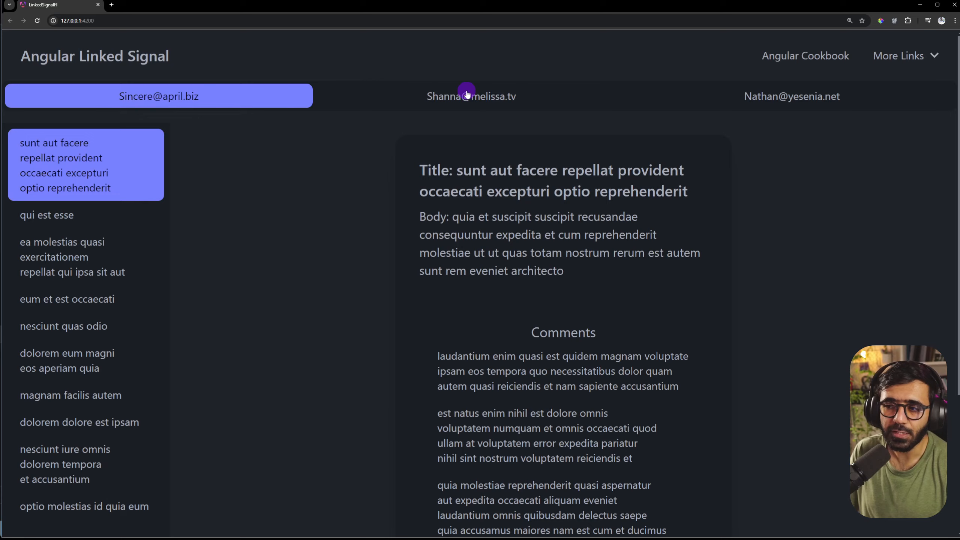
{"action": "left_click", "coordinate": [471, 96]}
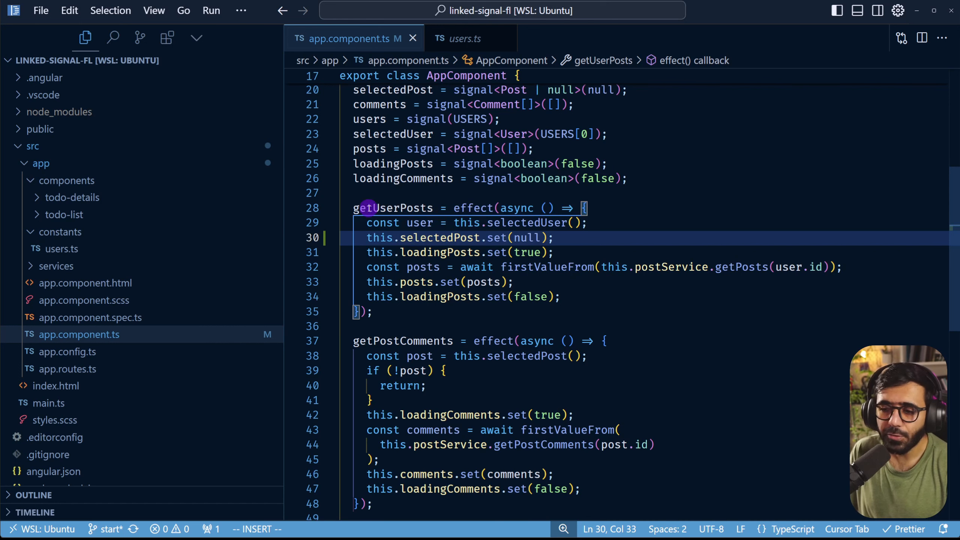
- Turn the resetSelectedPost effect calling selectedPost.set(null) into a selectedPost computed
{"action": "key", "text": "Escape"}
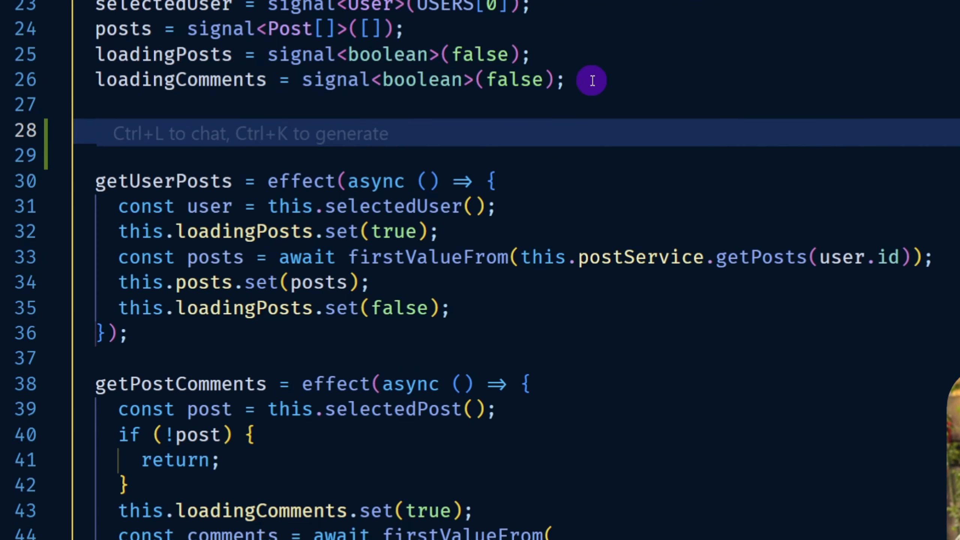
{"action": "type", "text": "resetS"}
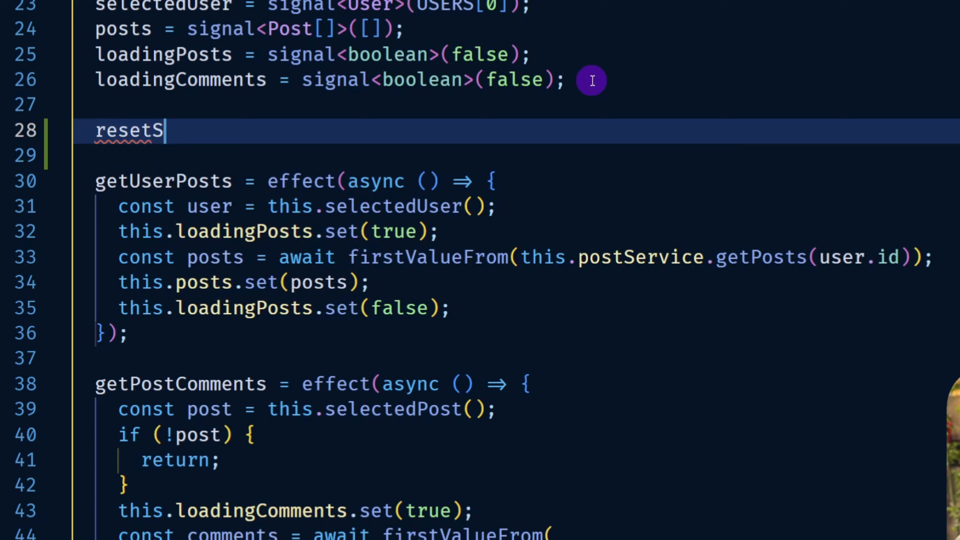
{"action": "type", "text": "electedPost = effect(() => {"}
{"action": "type", "text": "this"}
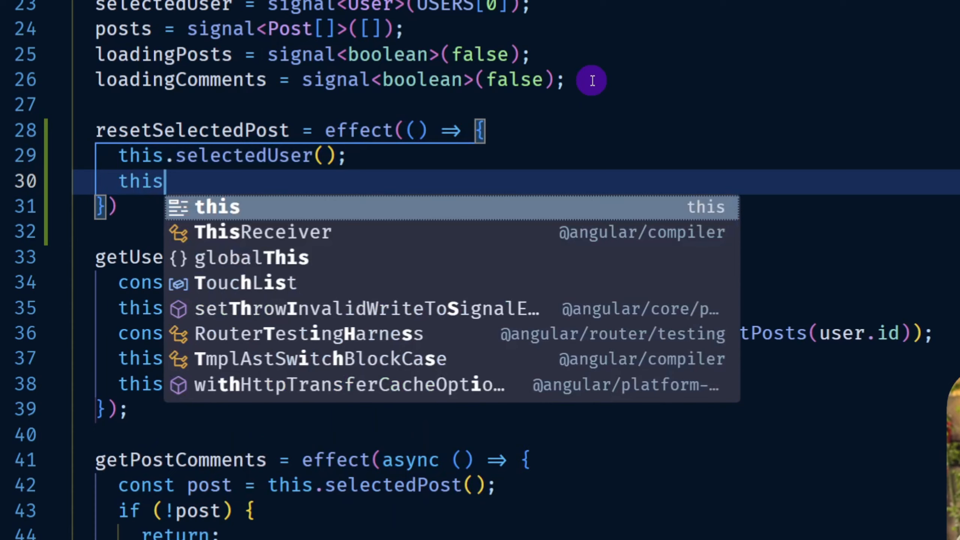
{"action": "type", "text": ".selectedPost.set("}
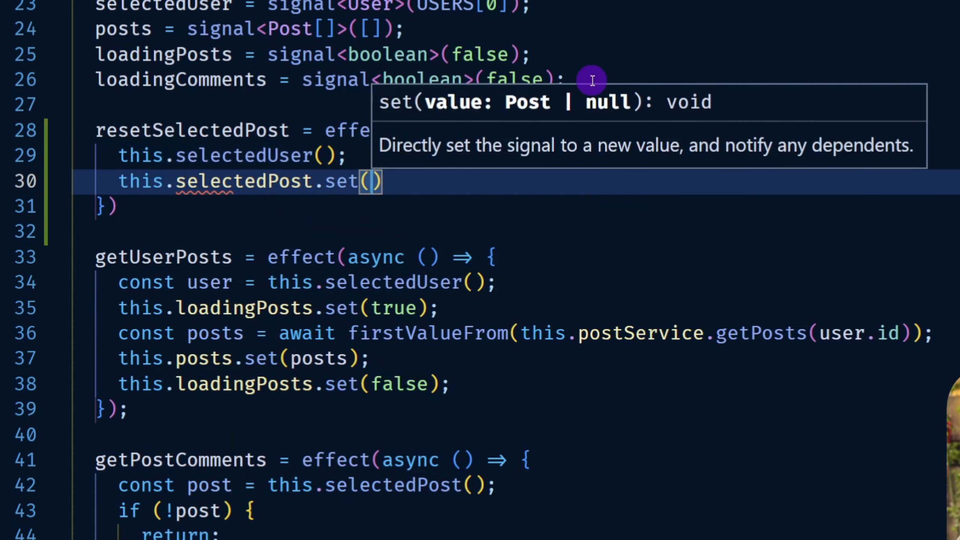
{"action": "type", "text": "null"}
{"action": "left_click", "coordinate": [240, 206]}
{"action": "type", "text": ";"}
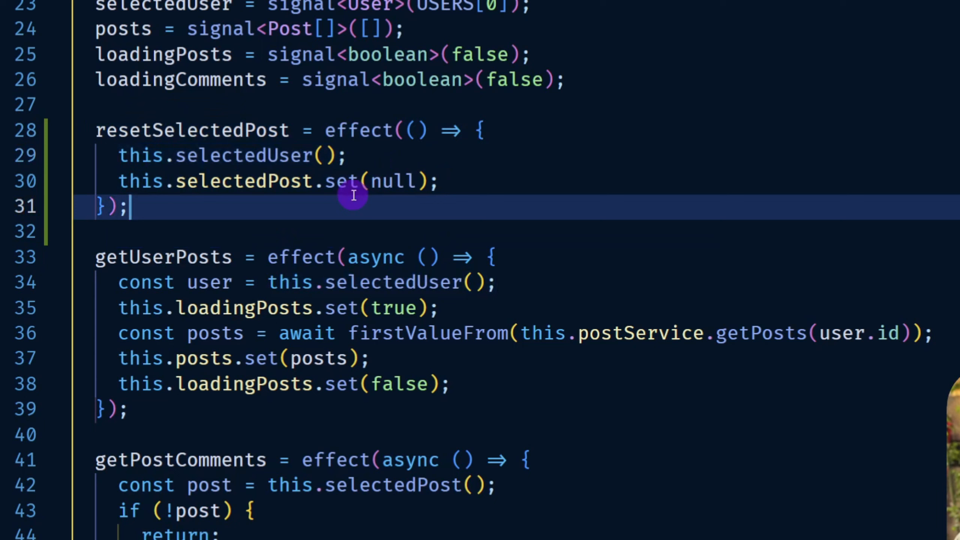
{"action": "double_click", "coordinate": [232, 156]}
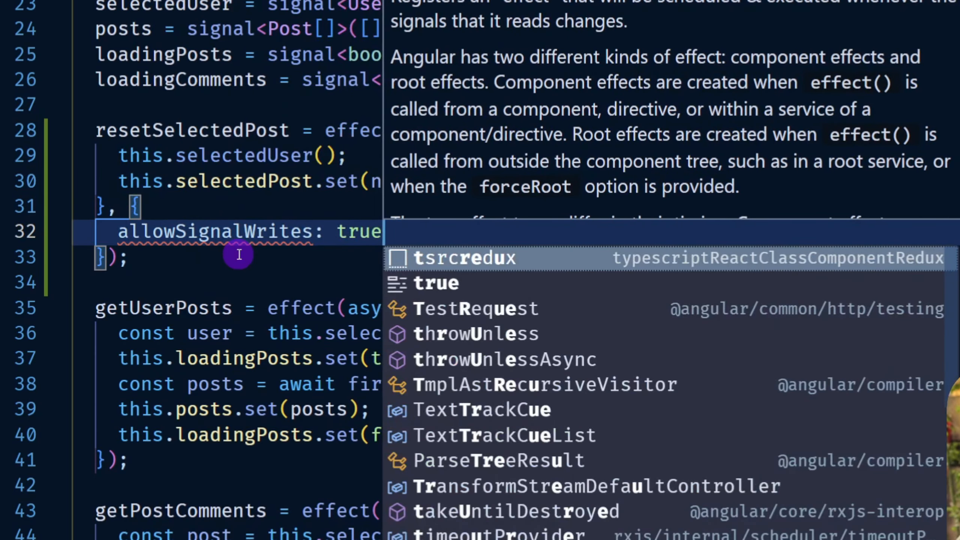
{"action": "key", "text": "Escape"}
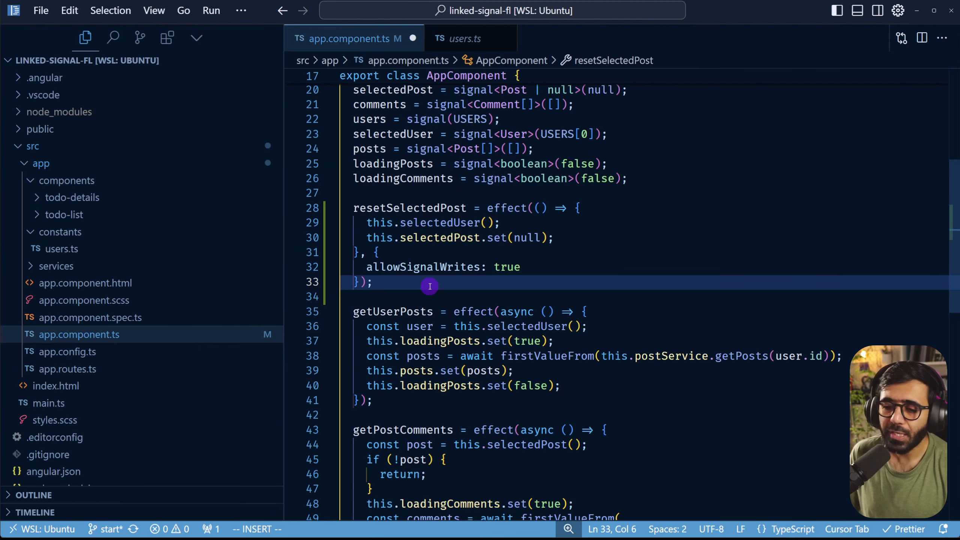
{"action": "double_click", "coordinate": [507, 207]}
{"action": "type", "text": "computed"}
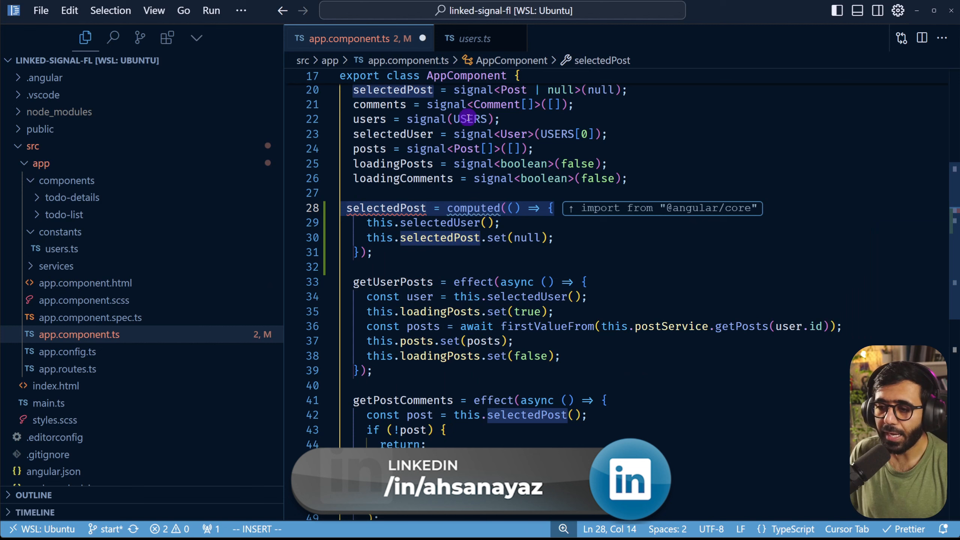
- Replace the set(null) call with return null in the selectedPost computed
{"action": "left_click", "coordinate": [471, 90]}
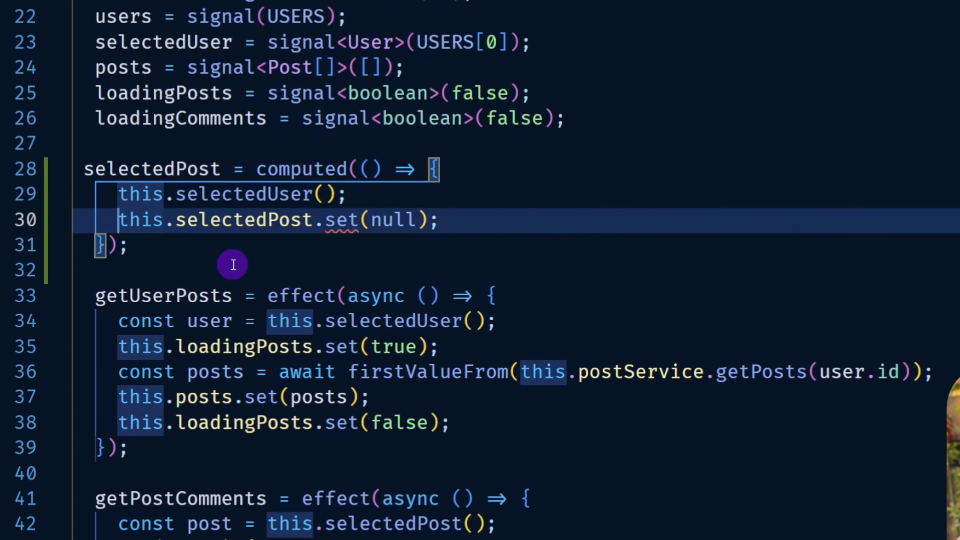
{"action": "type", "text": "return ="}
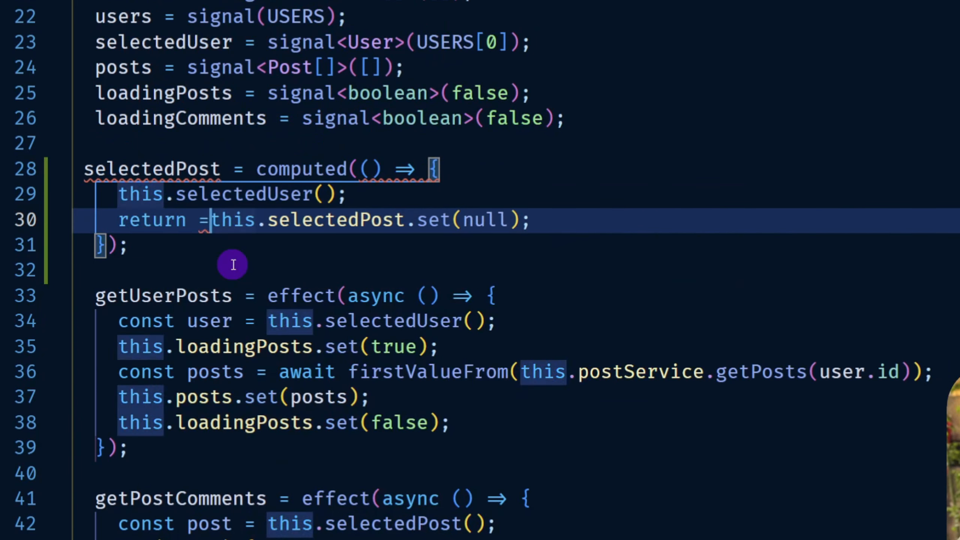
{"action": "type", "text": "null;"}
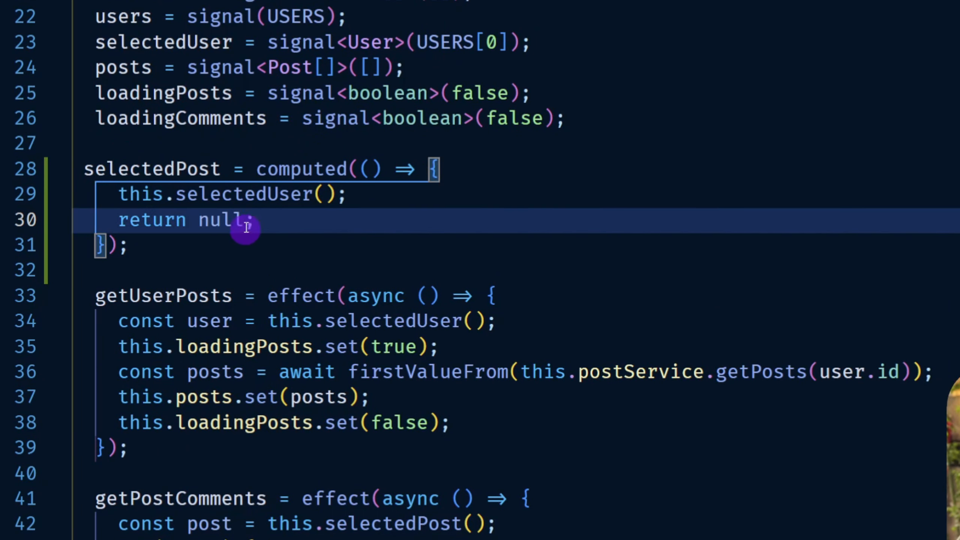
{"action": "mouse_move", "coordinate": [347, 259]}
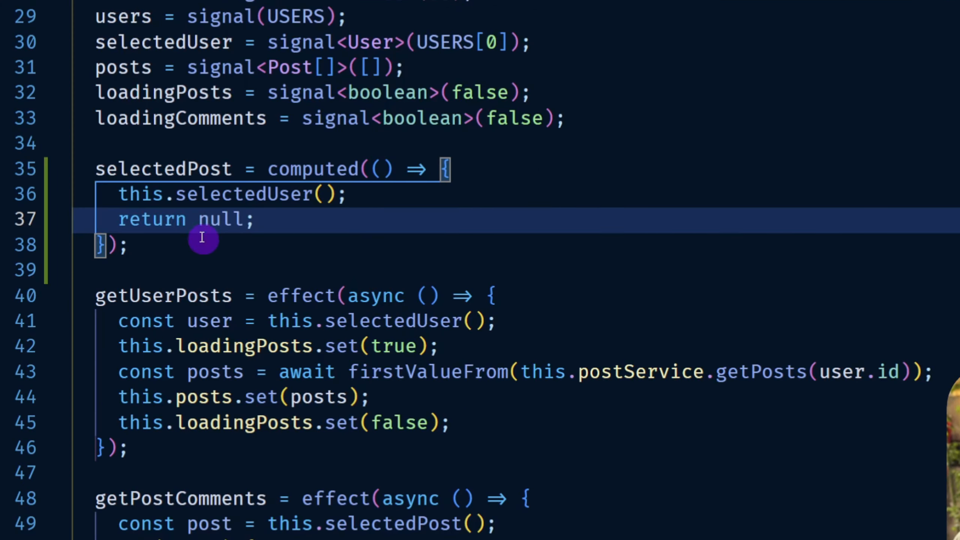
{"action": "mouse_move", "coordinate": [154, 146]}
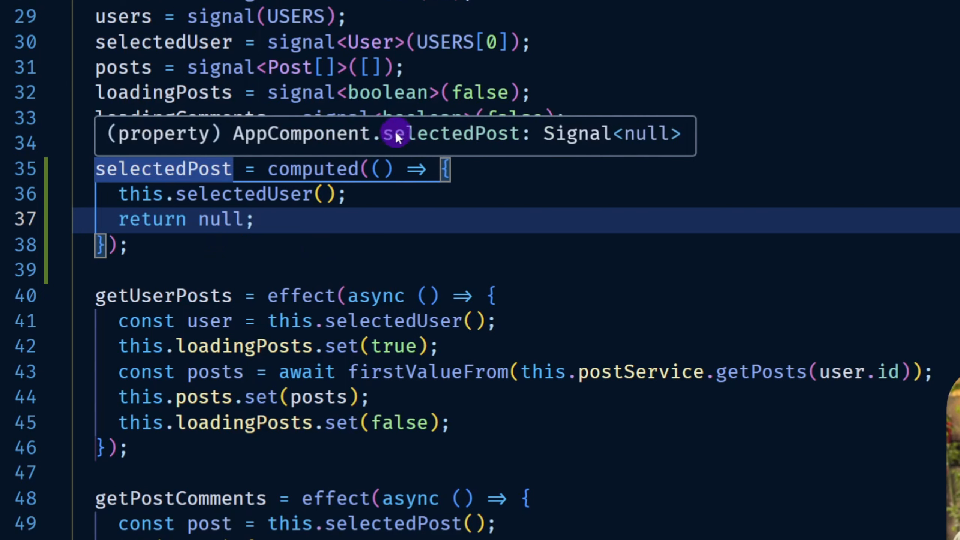
{"action": "mouse_move", "coordinate": [634, 143]}
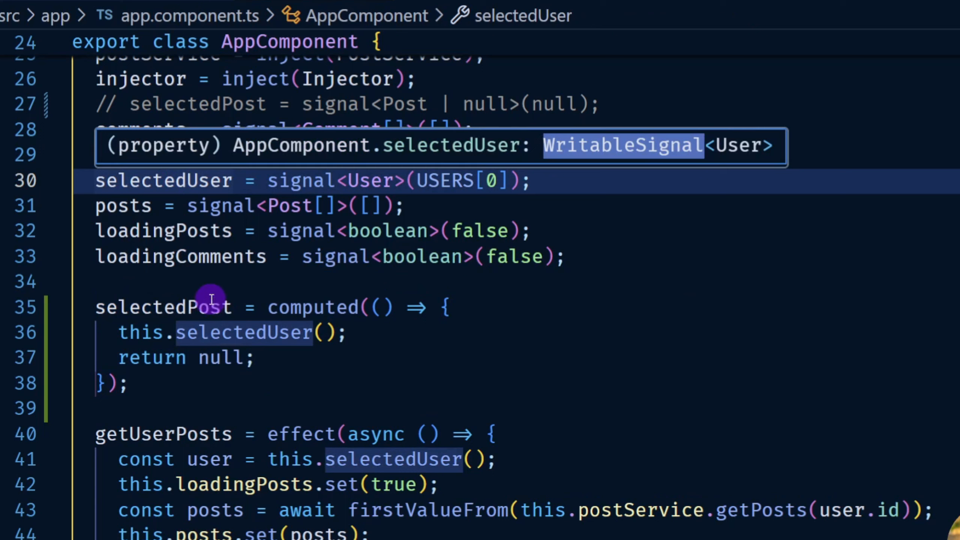
{"action": "mouse_move", "coordinate": [326, 364]}
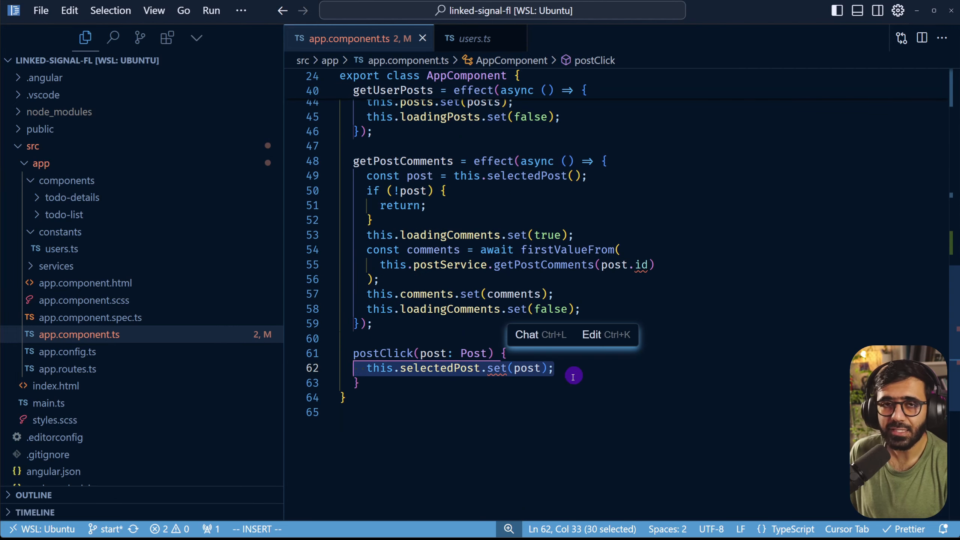
{"action": "mouse_move", "coordinate": [551, 386]}
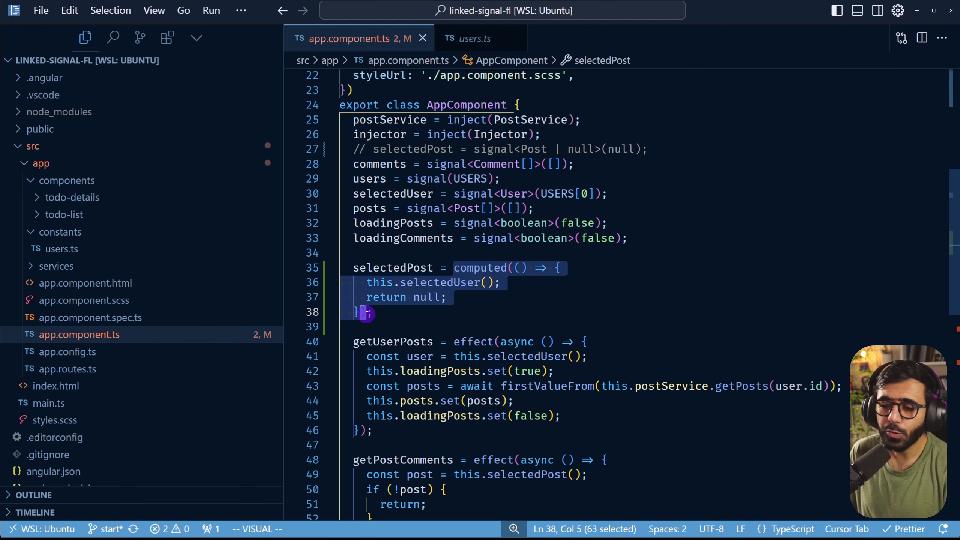
- Change computed to linkedSignal and inspect its source and computation option declarations
{"action": "type", "text": "linkedSignal"}
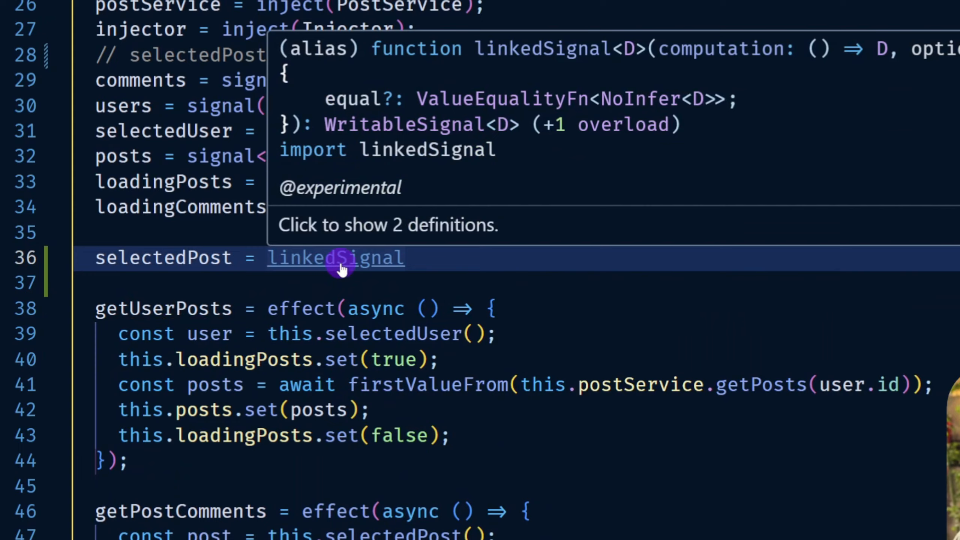
{"action": "left_click", "coordinate": [335, 257]}
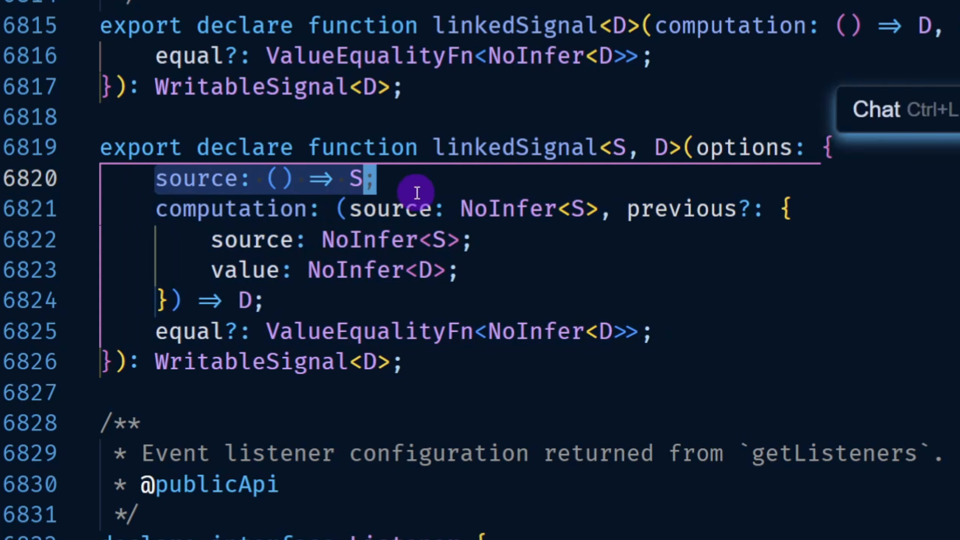
{"action": "mouse_move", "coordinate": [158, 210]}
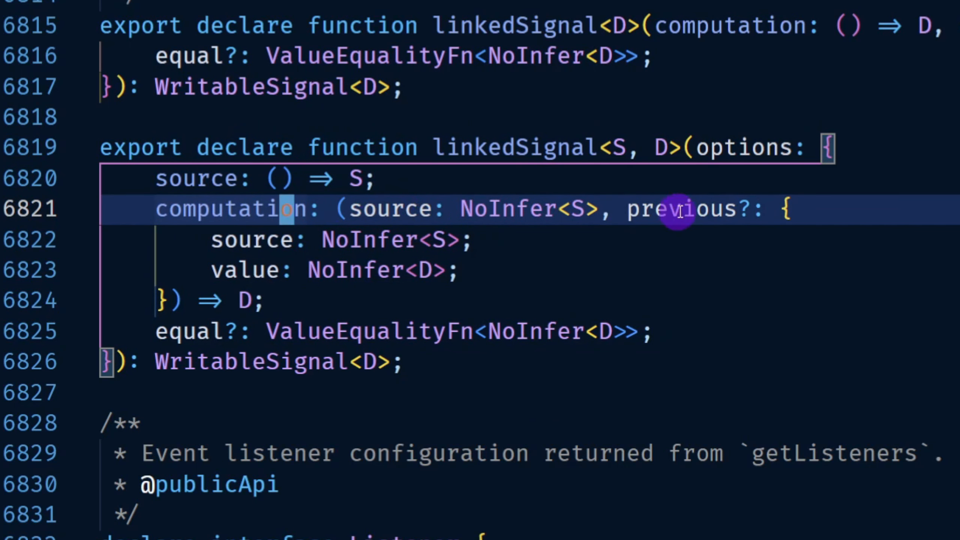
{"action": "double_click", "coordinate": [680, 209]}
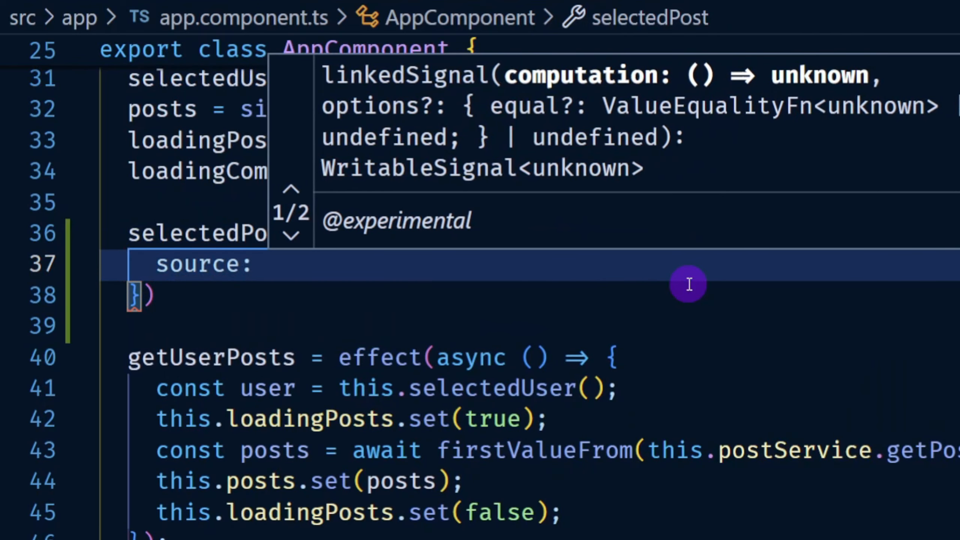
- Give linkedSignal source this.selectedUser and computation returning null, then start a WritableSignal type
{"action": "type", "text": "t"}
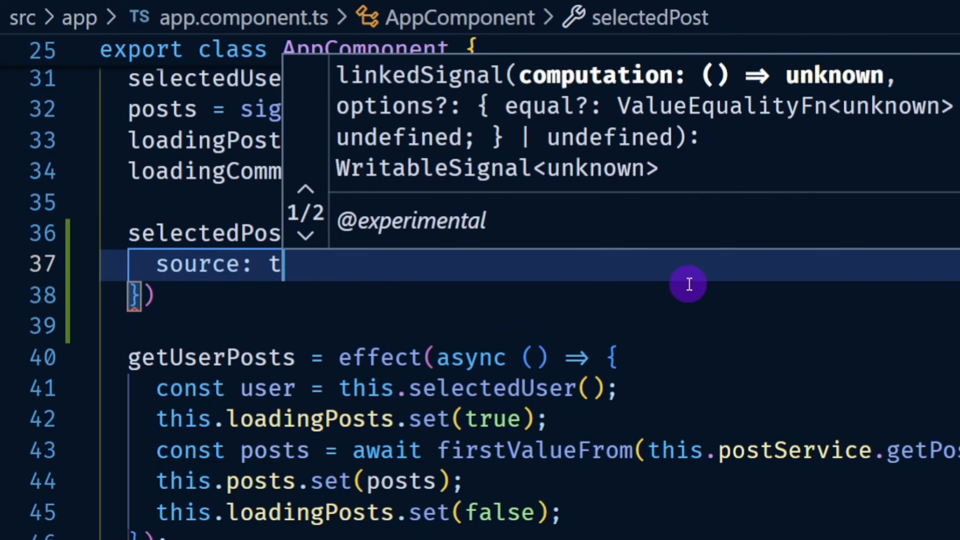
{"action": "type", "text": "his.selectedUser,"}
{"action": "type", "text": "computation: () => {"}
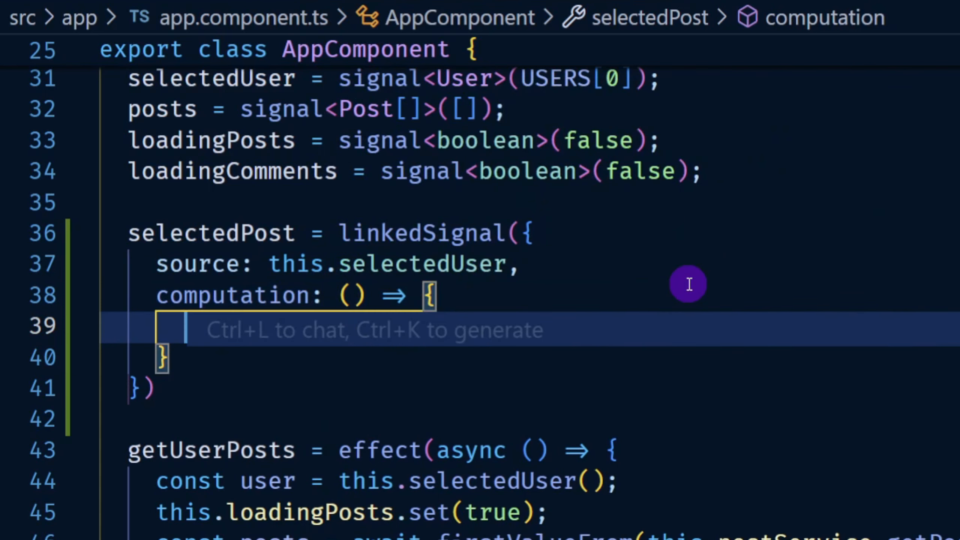
{"action": "mouse_move", "coordinate": [376, 263]}
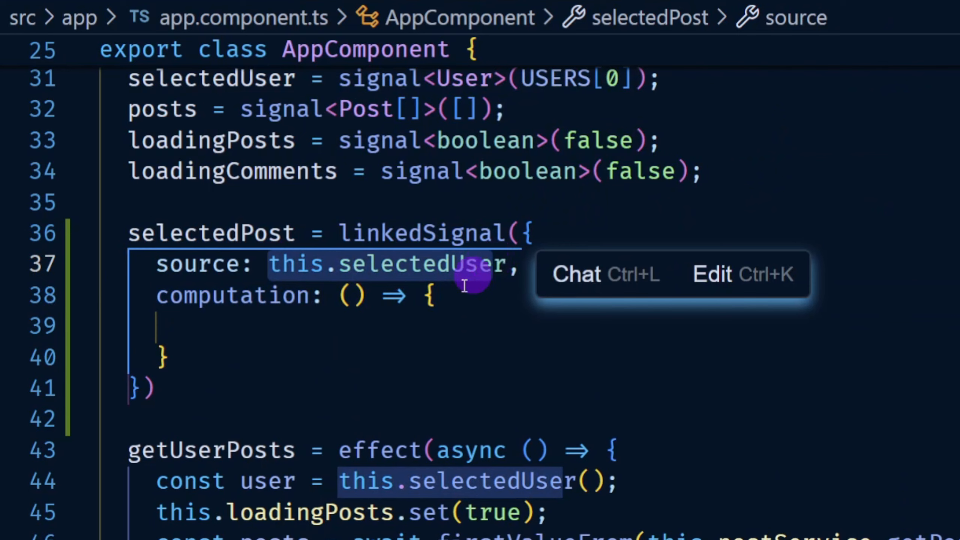
{"action": "type", "text": "return"}
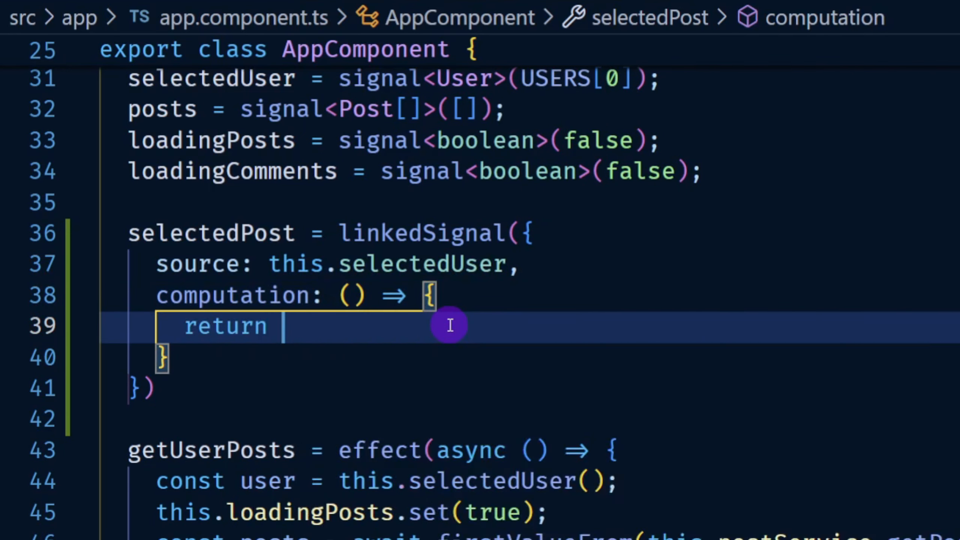
{"action": "type", "text": "null"}
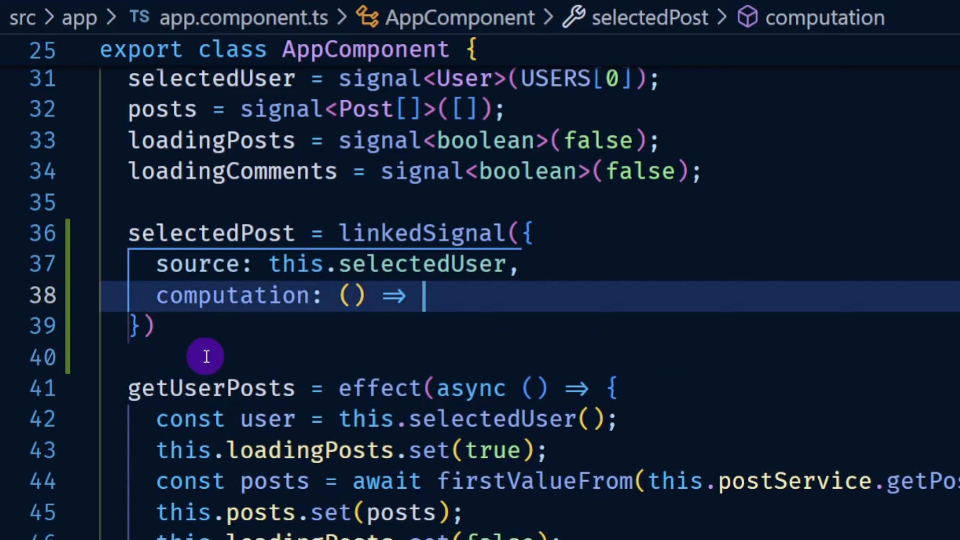
{"action": "type", "text": "null,"}
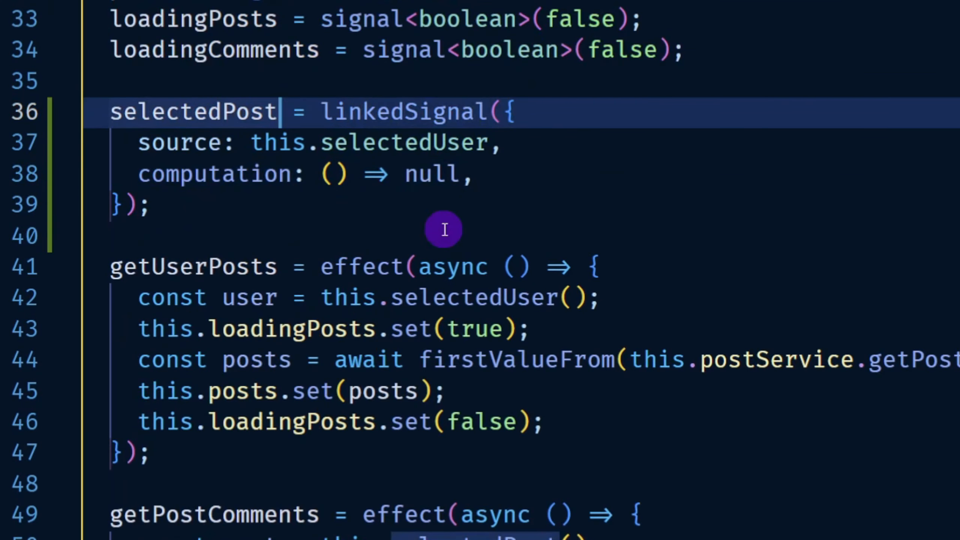
{"action": "type", "text": ": Writab"}
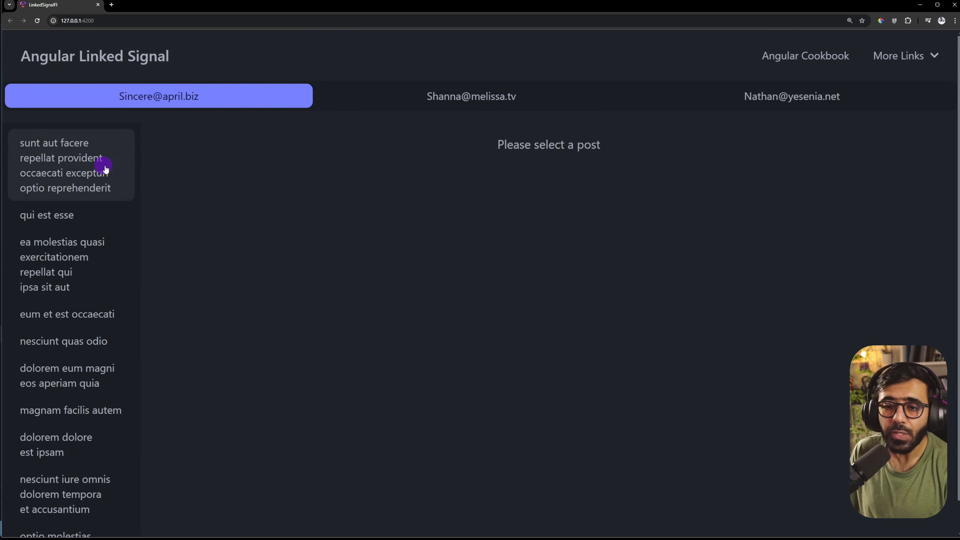
- Open the first post, then switch to the second and third users to confirm it clears
{"action": "left_click", "coordinate": [65, 165]}
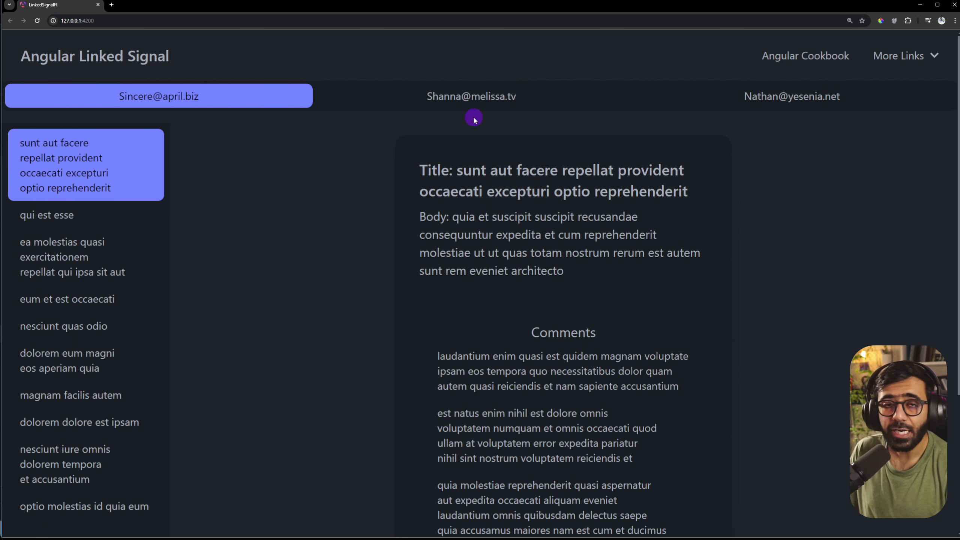
{"action": "left_click", "coordinate": [471, 96]}
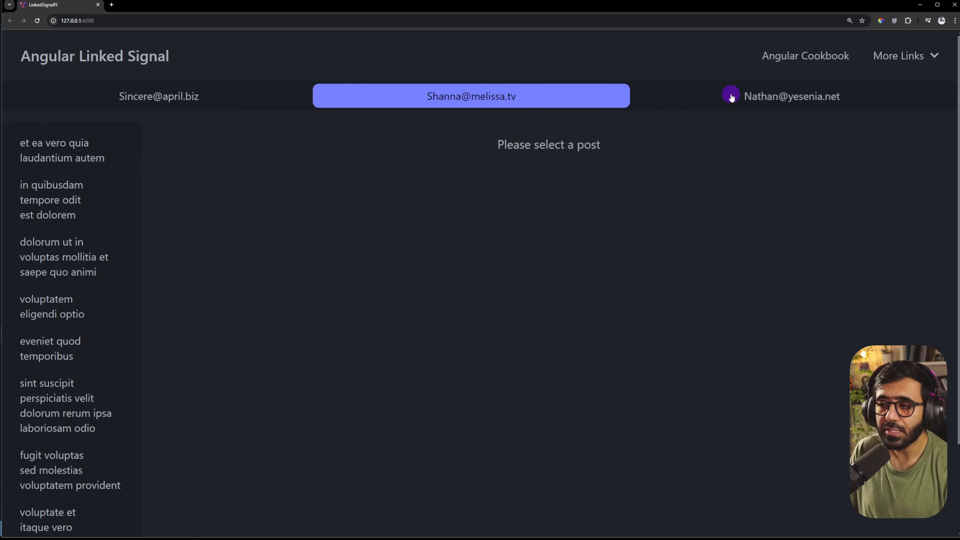
{"action": "left_click", "coordinate": [791, 96]}
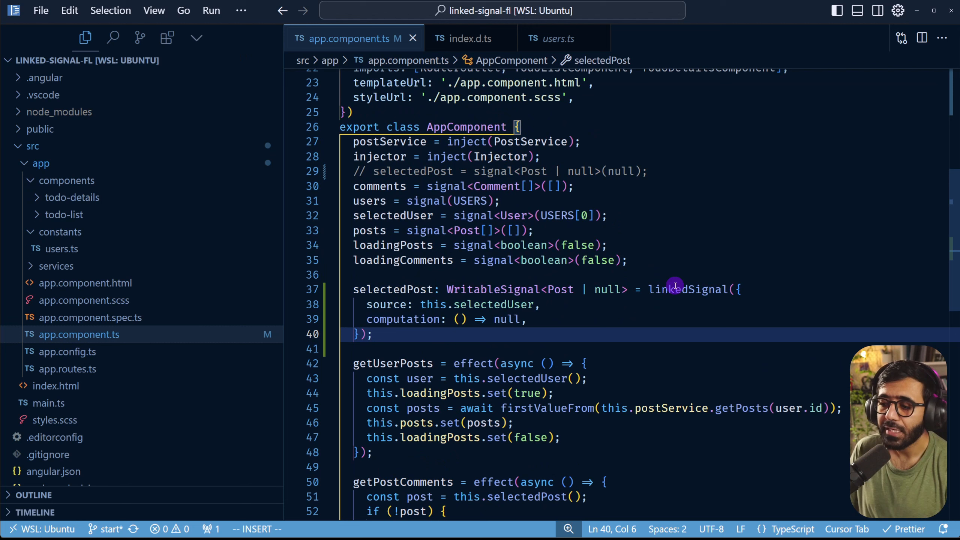
{"action": "mouse_move", "coordinate": [687, 289]}
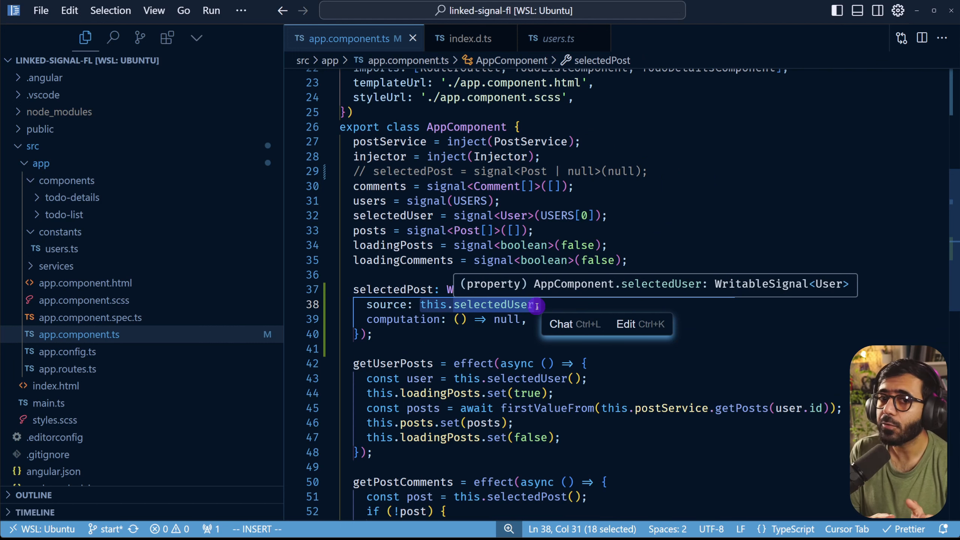
- Inspect the linkedSignal typing, then start a new 'test =' property below selectedPost
{"action": "key", "text": "Escape"}
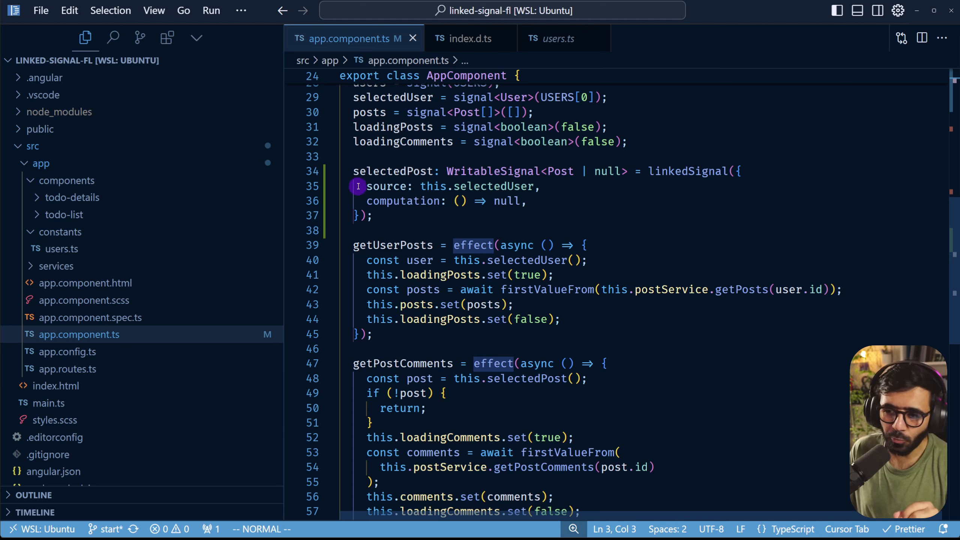
{"action": "left_click_drag", "start_coordinate": [353, 171], "coordinate": [368, 215]}
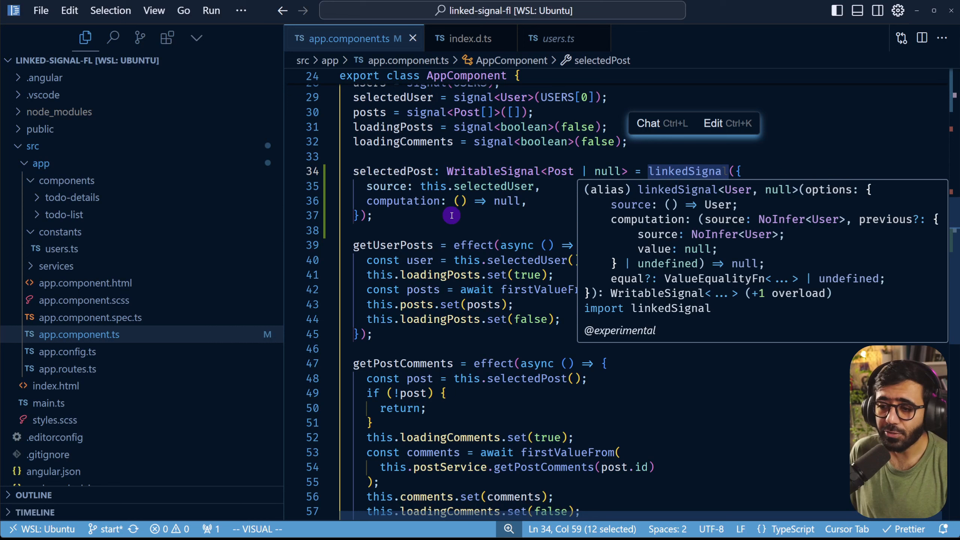
{"action": "type", "text": "test ="}
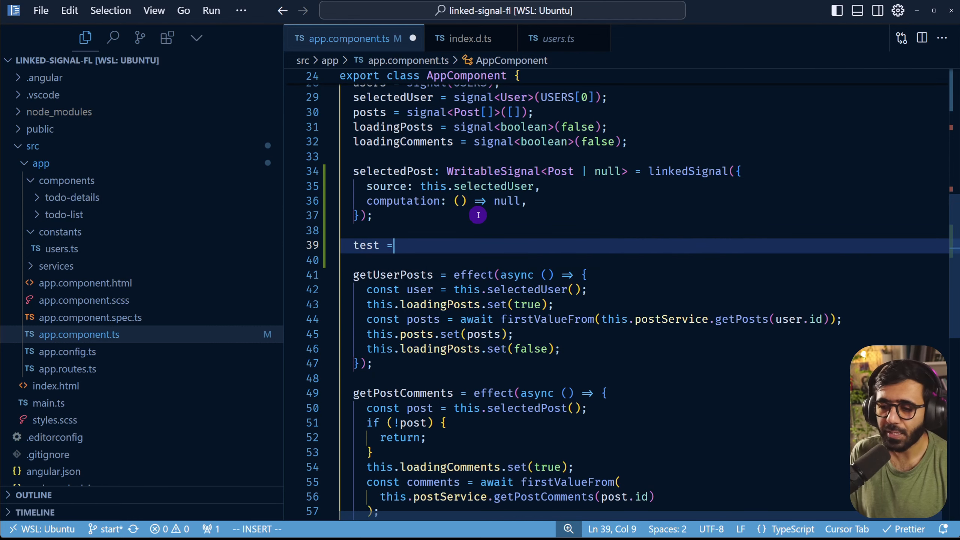
- Assign resource to the test property and view its declaration in index.d.ts
{"action": "type", "text": "resource"}
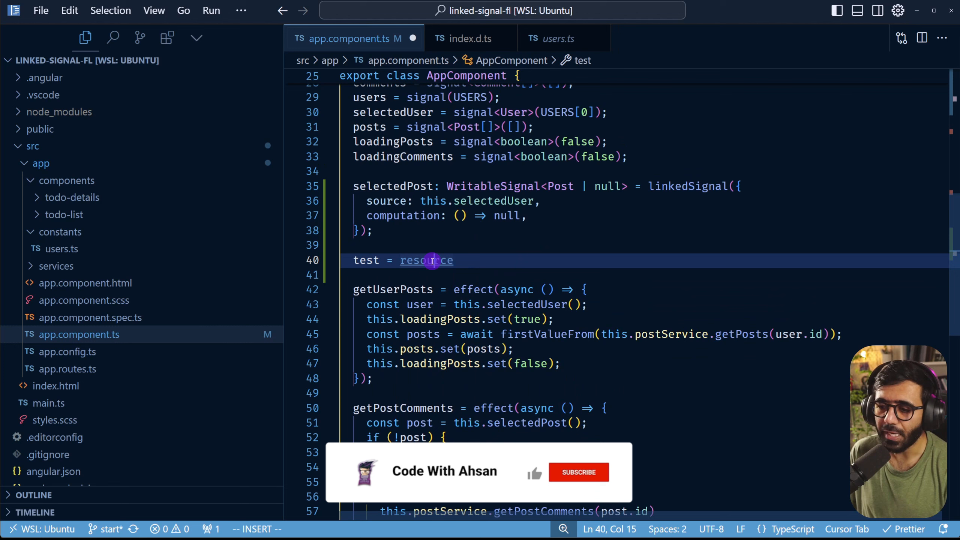
{"action": "left_click", "coordinate": [425, 260]}
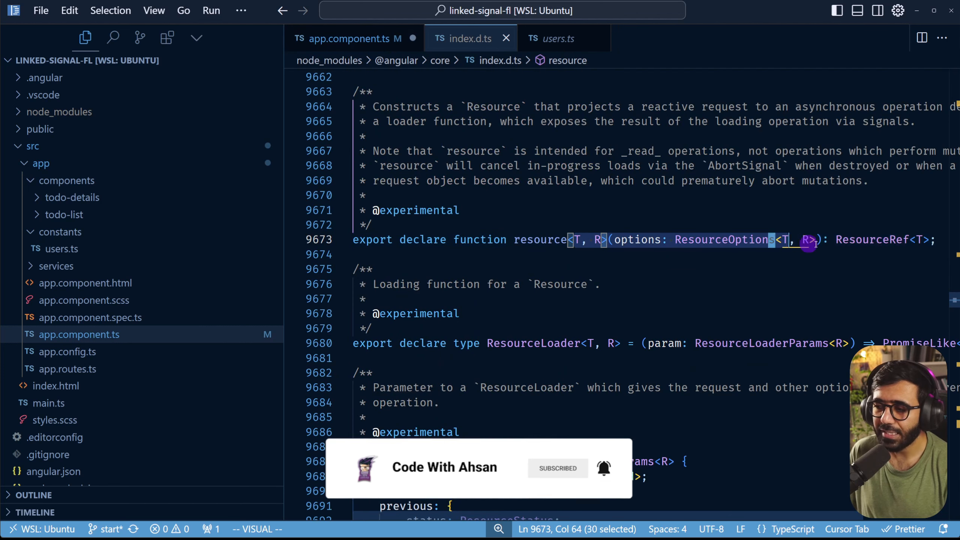